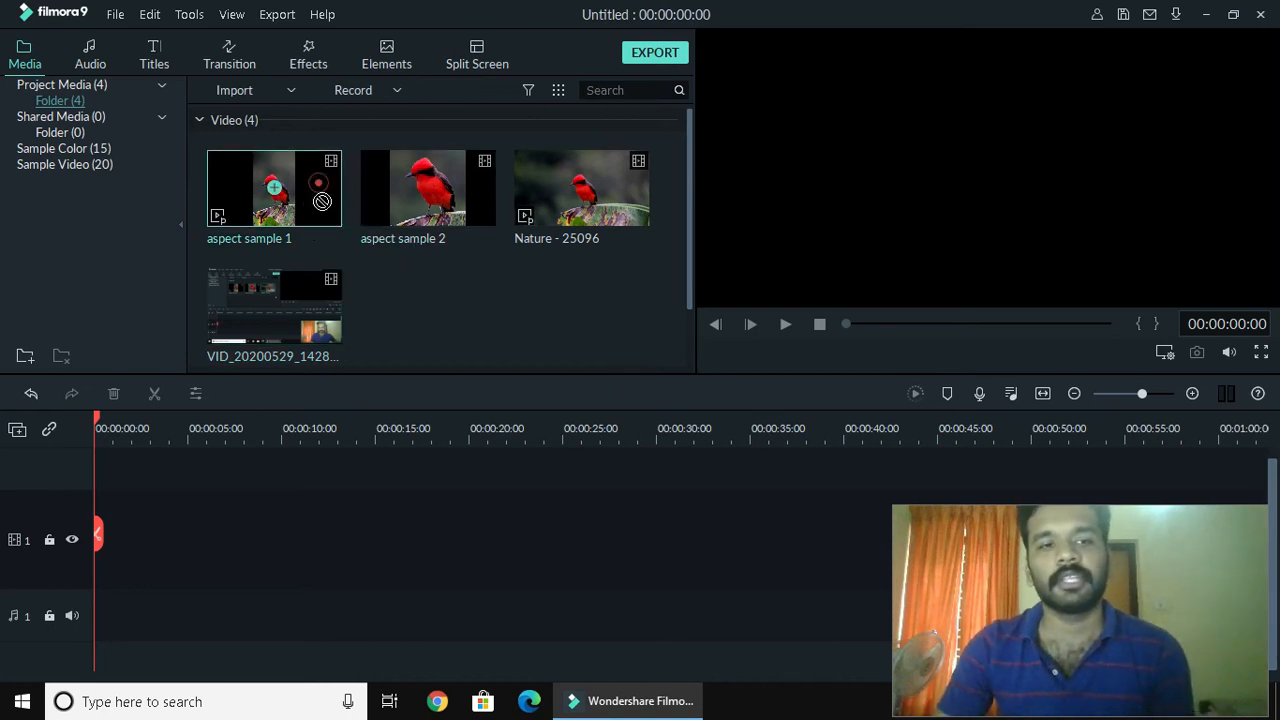
Step: Add 'aspect sample 1' to the timeline, keeping the project at 1920 x 1080 25fps
{"action": "left_click_drag", "start_coordinate": [272, 188], "coordinate": [152, 538]}
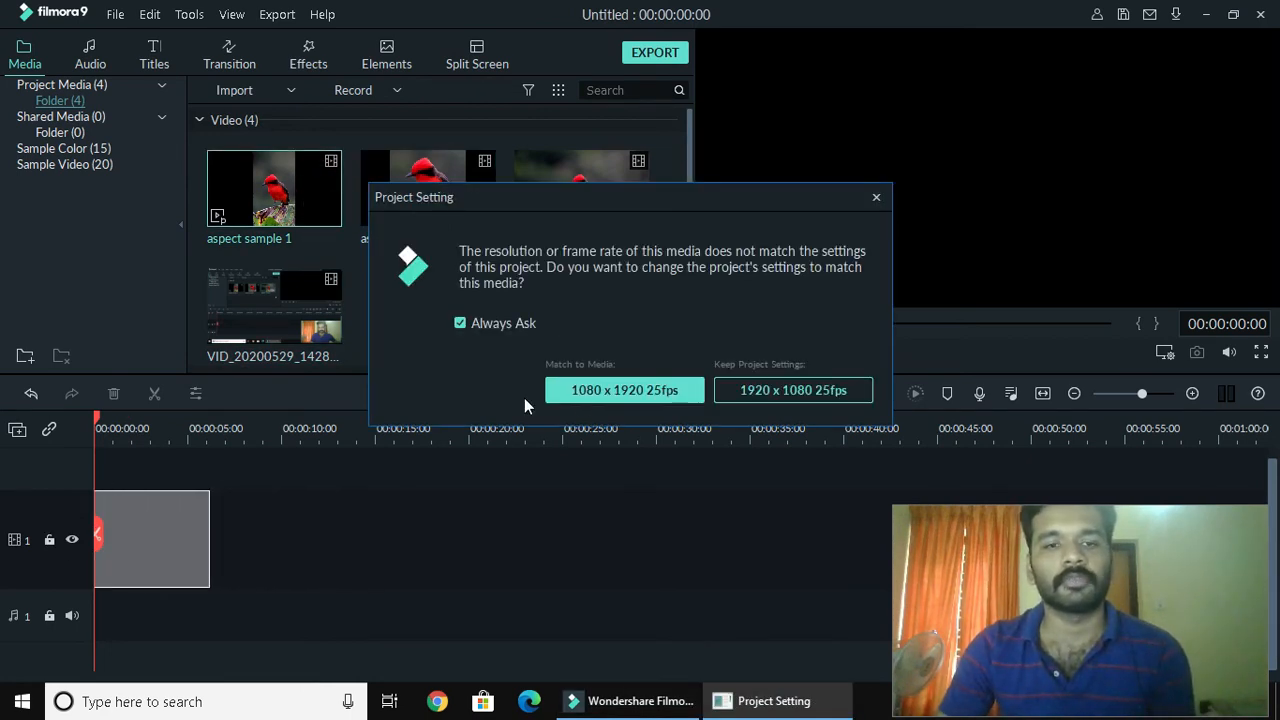
{"action": "left_click", "coordinate": [792, 388]}
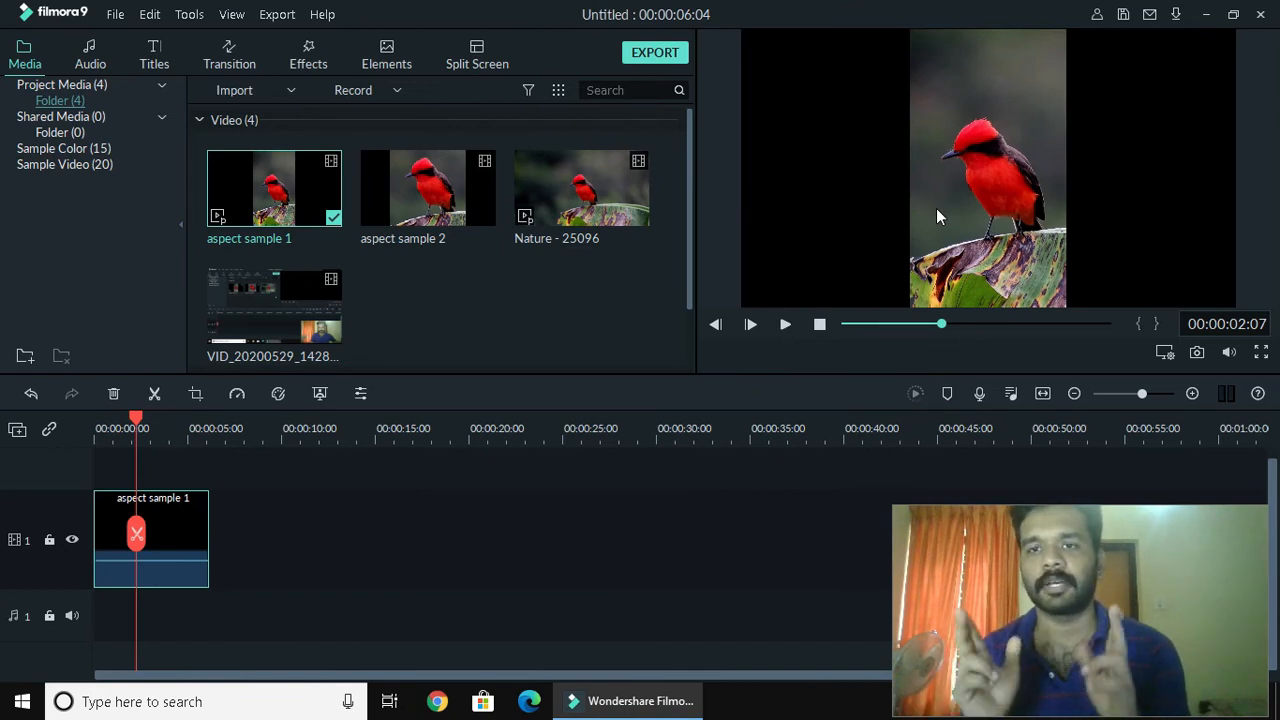
{"action": "left_click", "coordinate": [1256, 352]}
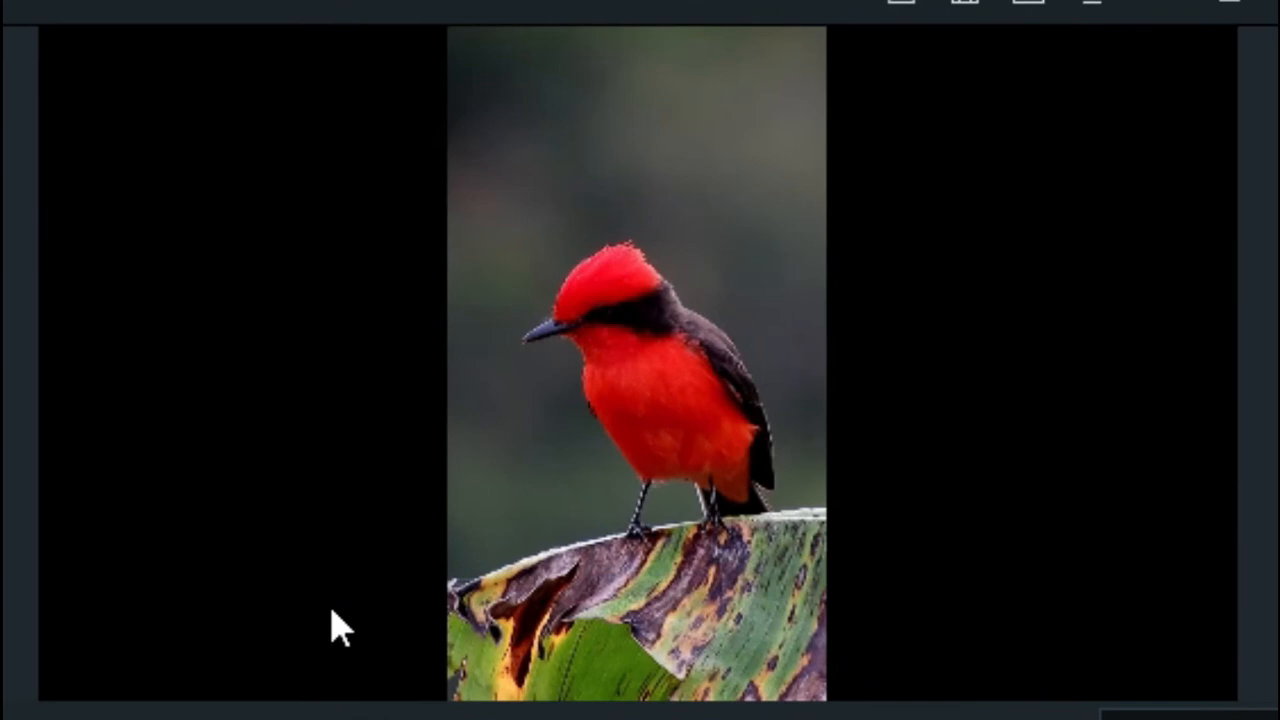
{"action": "mouse_move", "coordinate": [196, 212]}
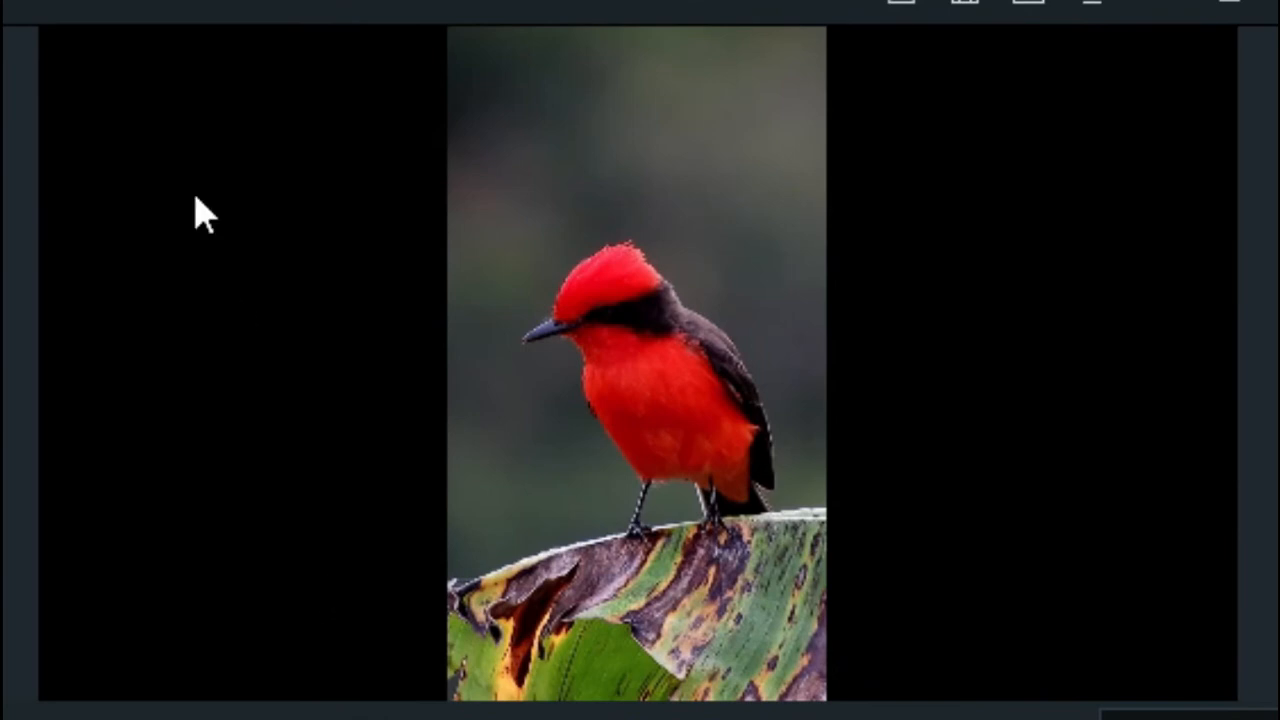
{"action": "mouse_move", "coordinate": [384, 142]}
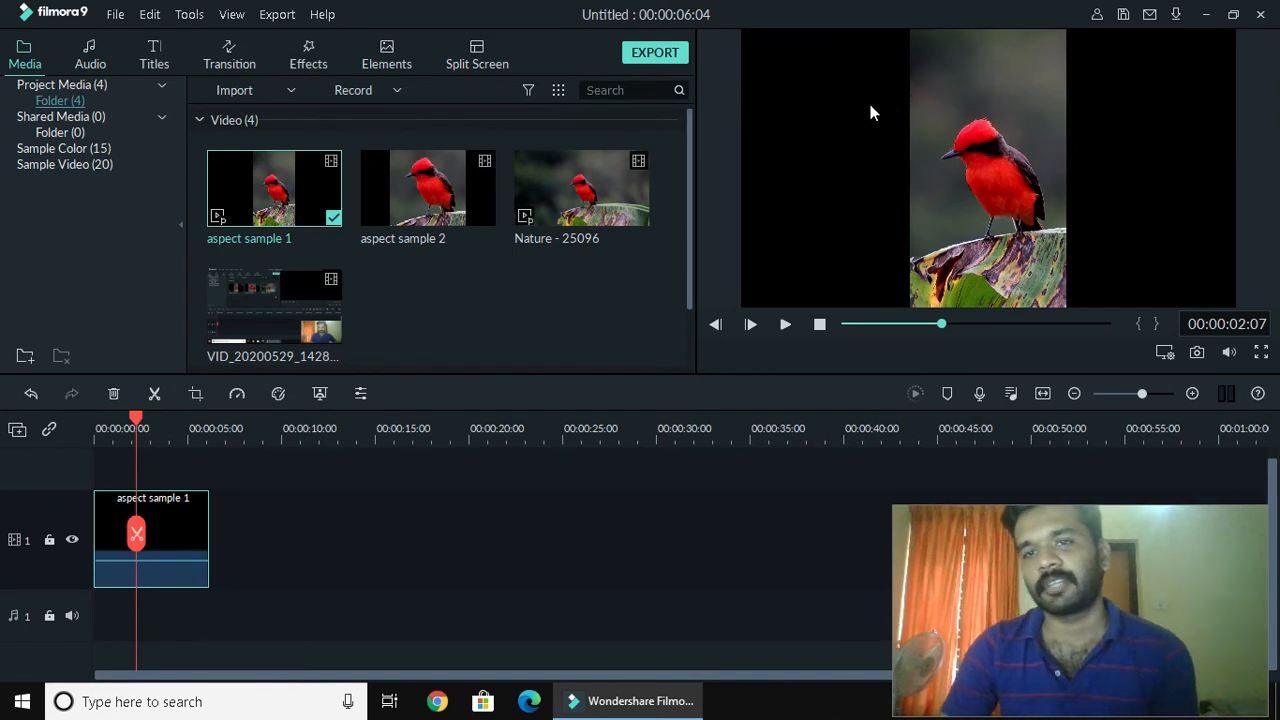
{"action": "mouse_move", "coordinate": [892, 104]}
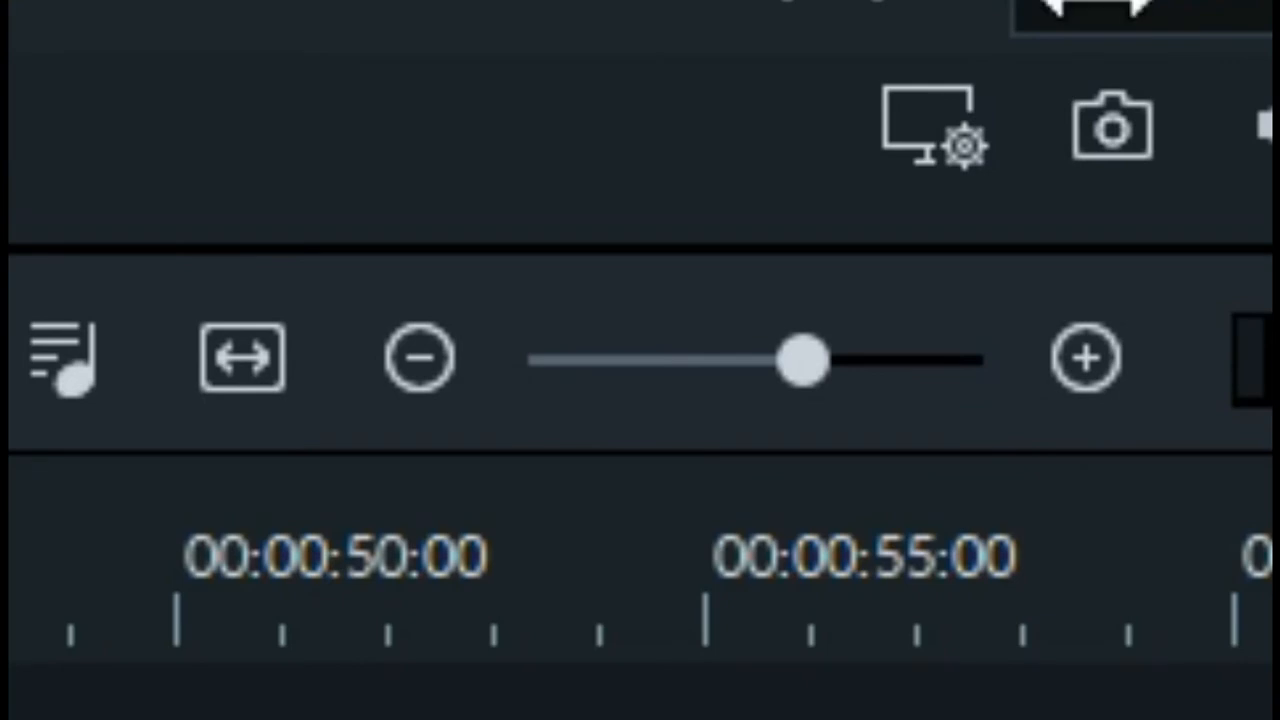
{"action": "mouse_move", "coordinate": [930, 150]}
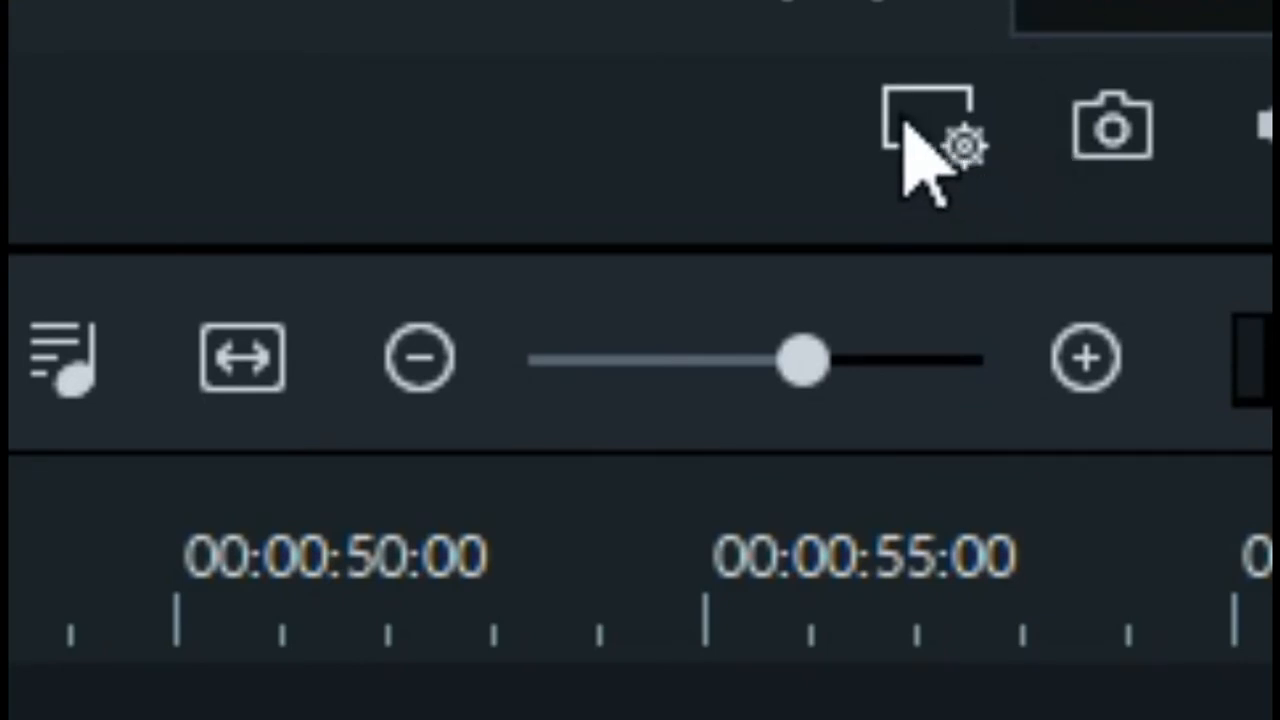
Step: Set the project aspect ratio to 9:16 (Portrait), 1080 x 1920, and apply it
{"action": "left_click", "coordinate": [930, 130]}
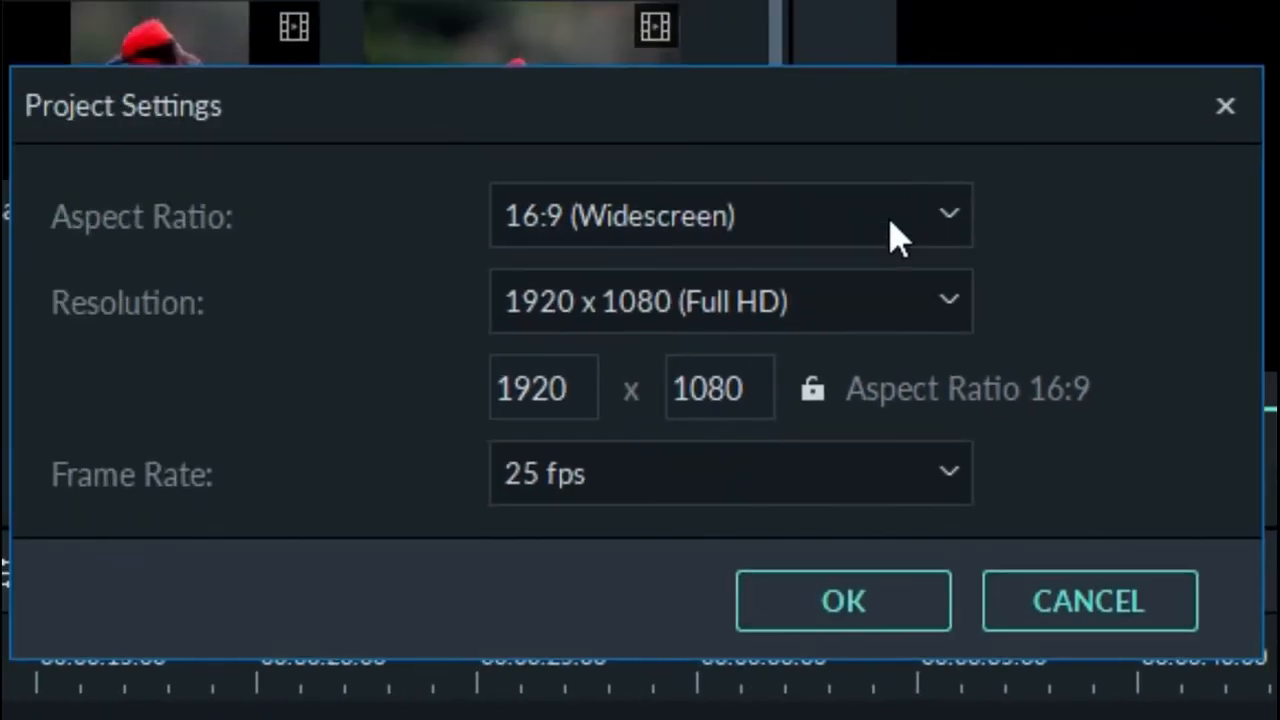
{"action": "left_click", "coordinate": [734, 216]}
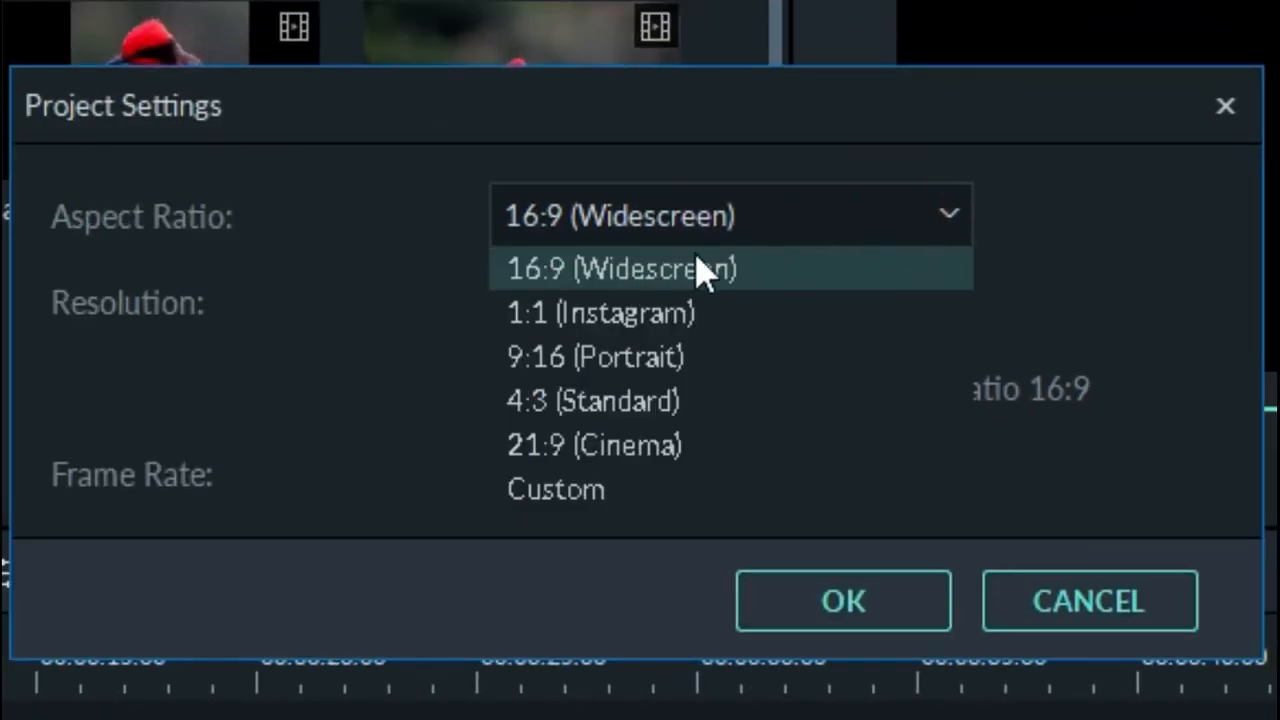
{"action": "left_click", "coordinate": [592, 356]}
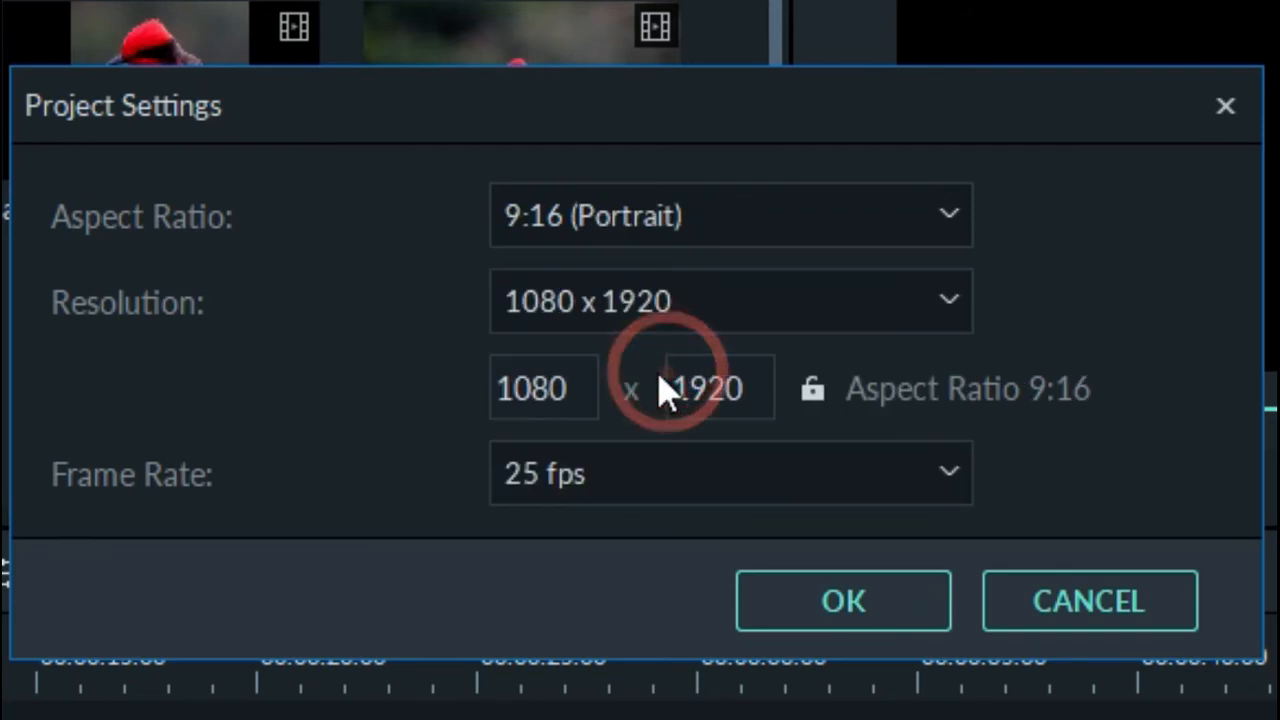
{"action": "left_click", "coordinate": [844, 600]}
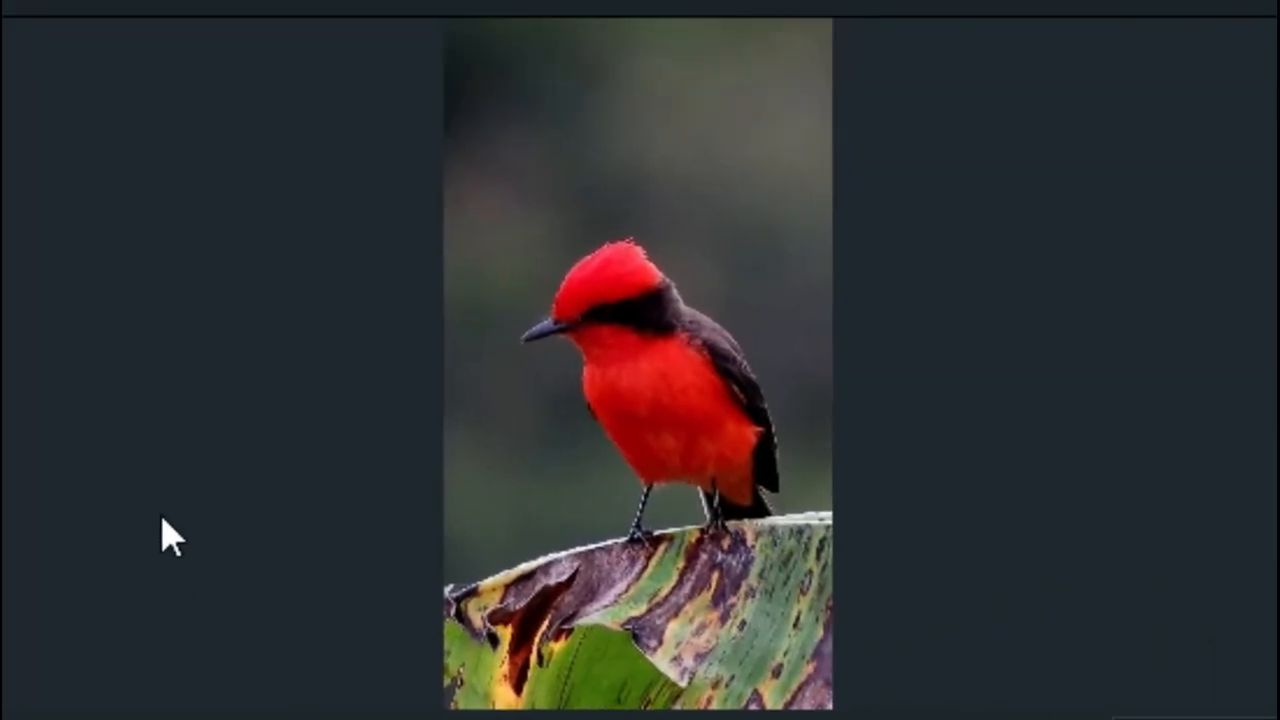
{"action": "mouse_move", "coordinate": [228, 512]}
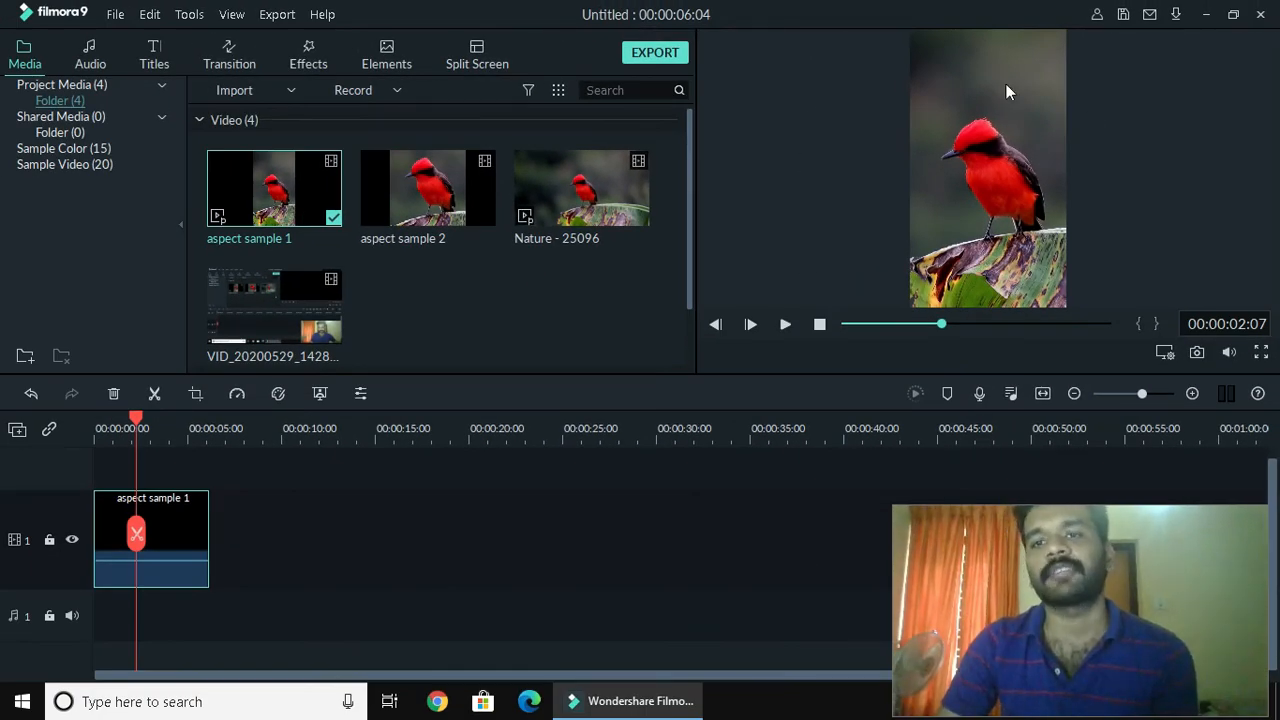
{"action": "mouse_move", "coordinate": [1068, 96]}
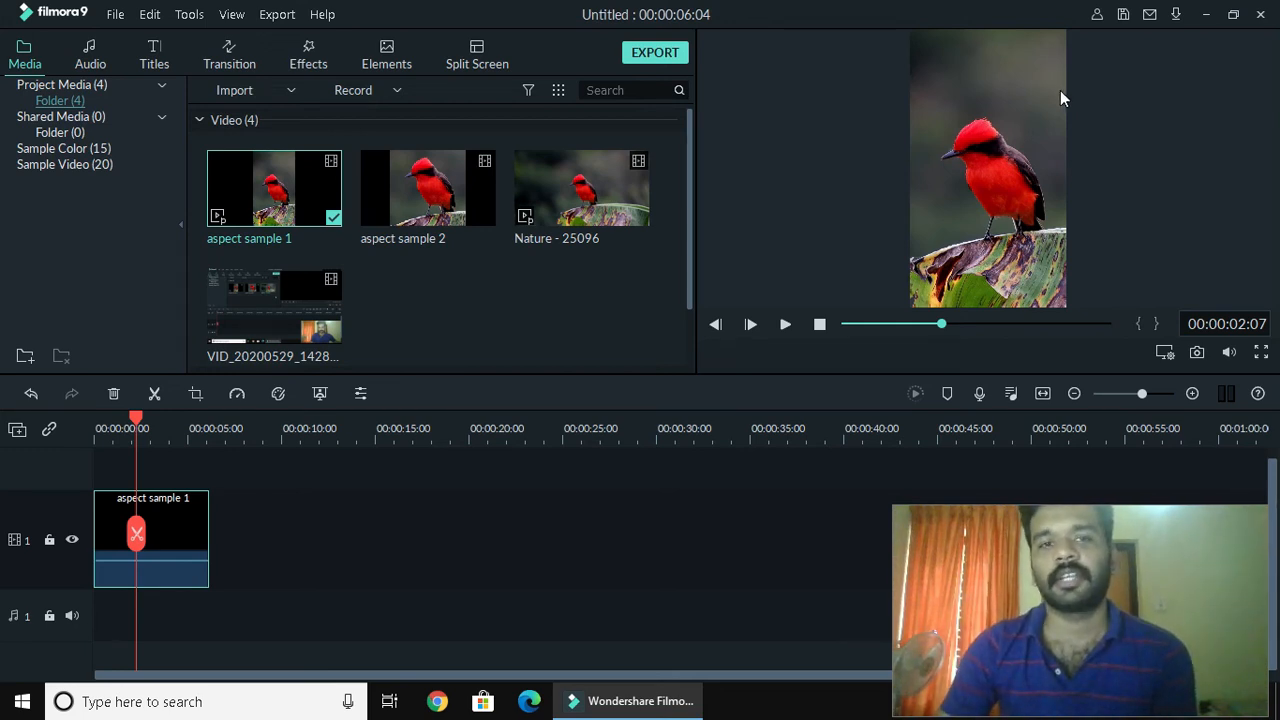
{"action": "mouse_move", "coordinate": [852, 156]}
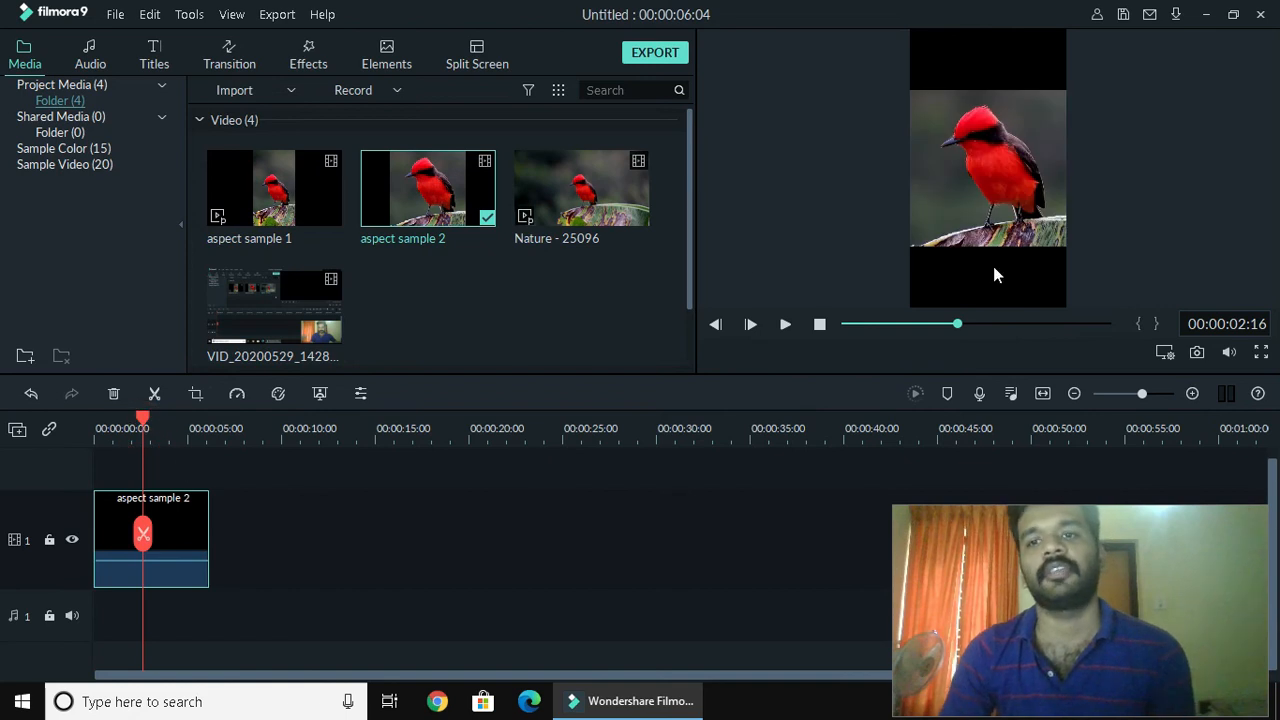
{"action": "mouse_move", "coordinate": [1032, 58]}
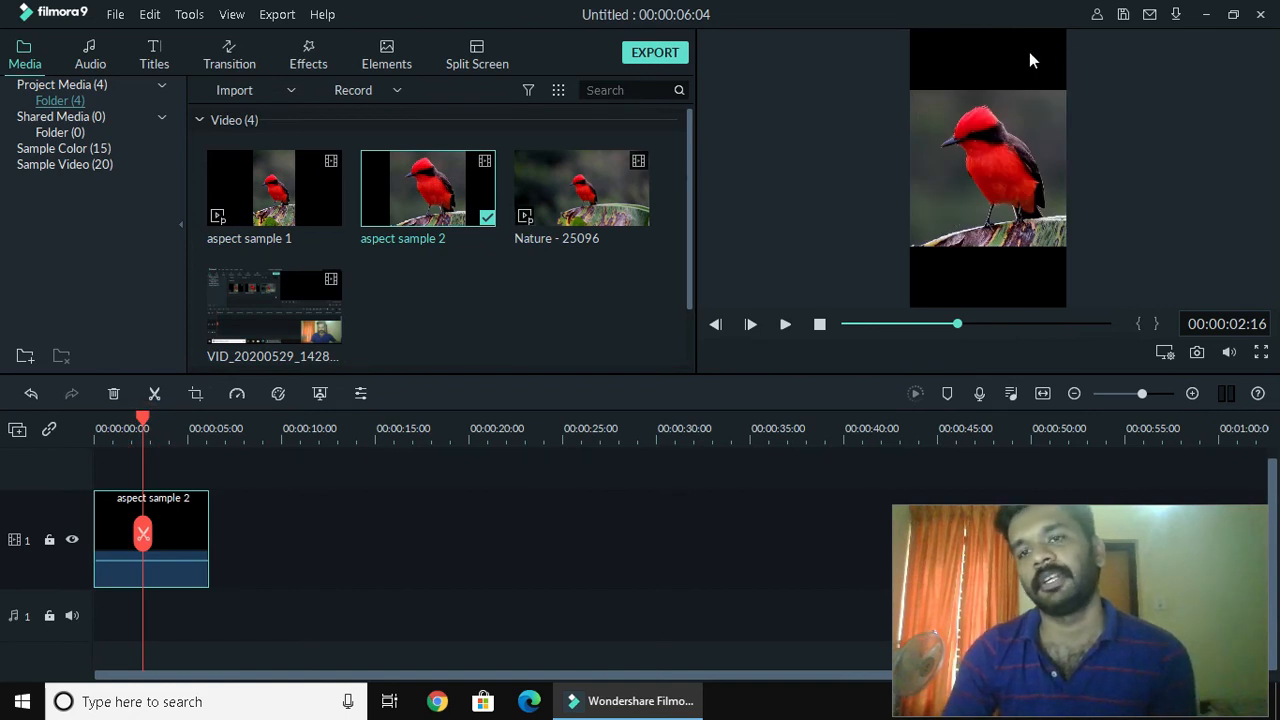
{"action": "mouse_move", "coordinate": [1176, 338]}
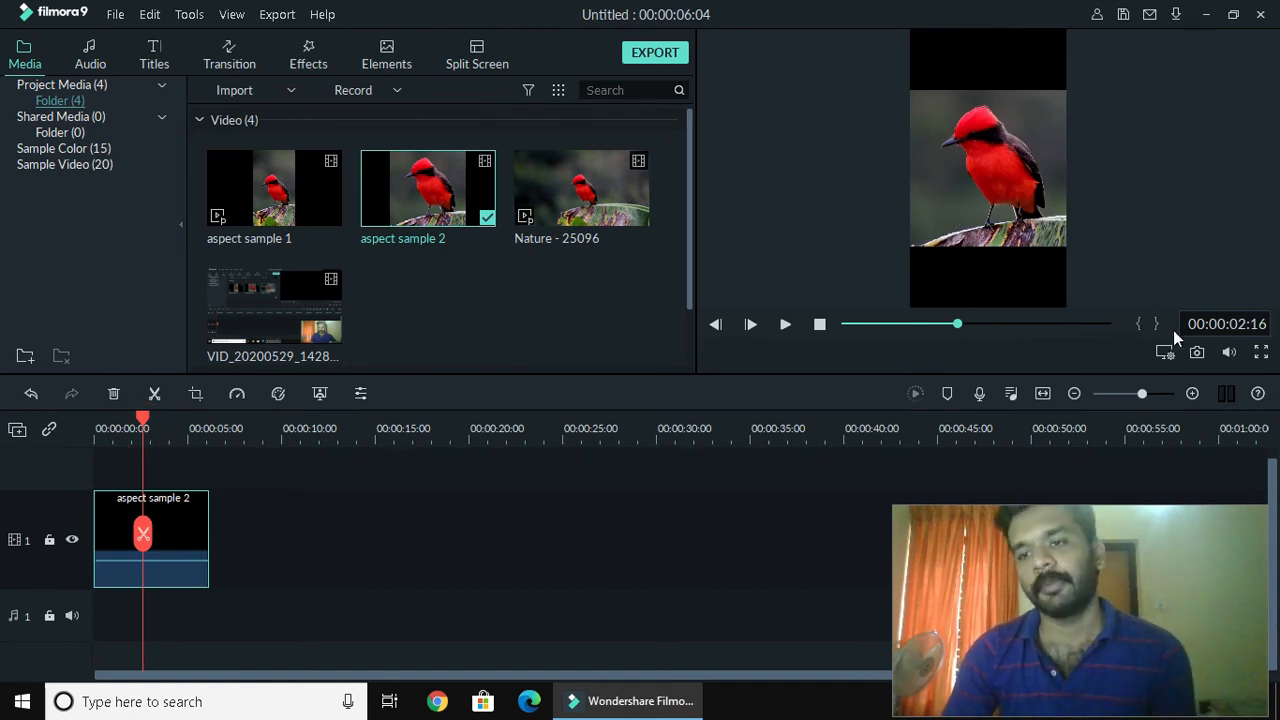
Step: Set the project aspect ratio to 1:1 (Instagram), 1080 x 1080, via the preview display options
{"action": "left_click", "coordinate": [1164, 352]}
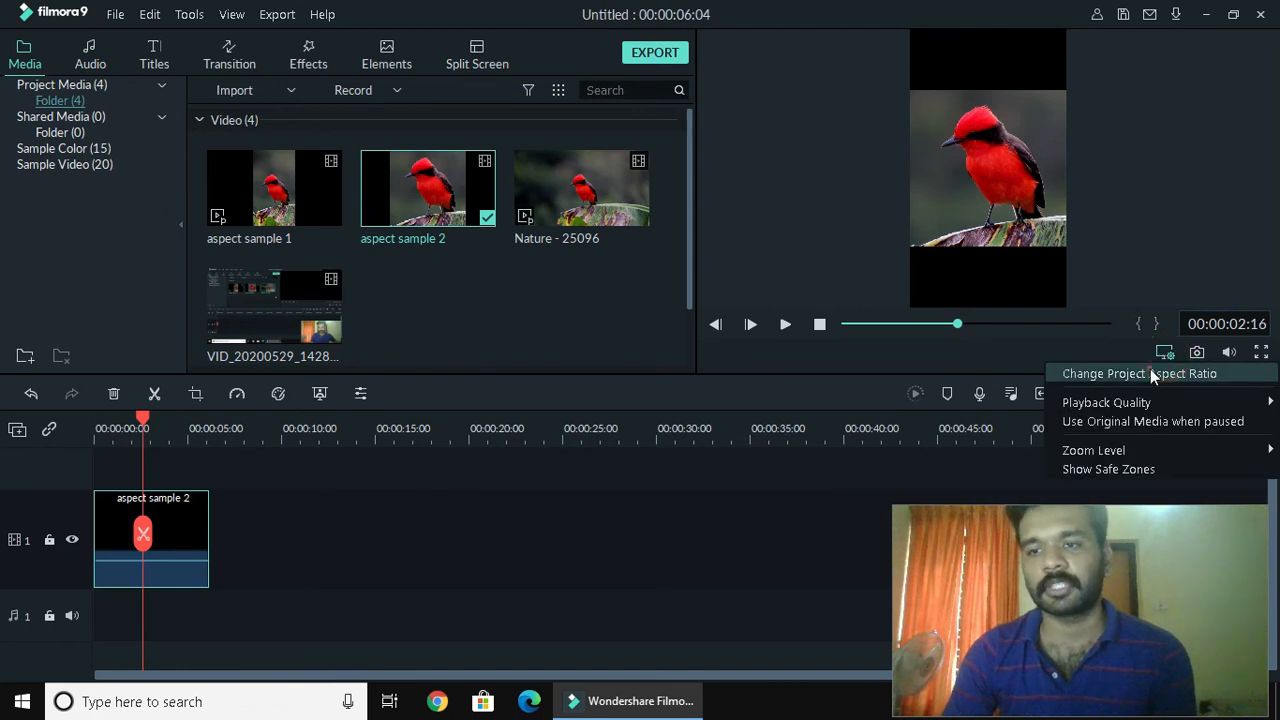
{"action": "left_click", "coordinate": [1140, 374]}
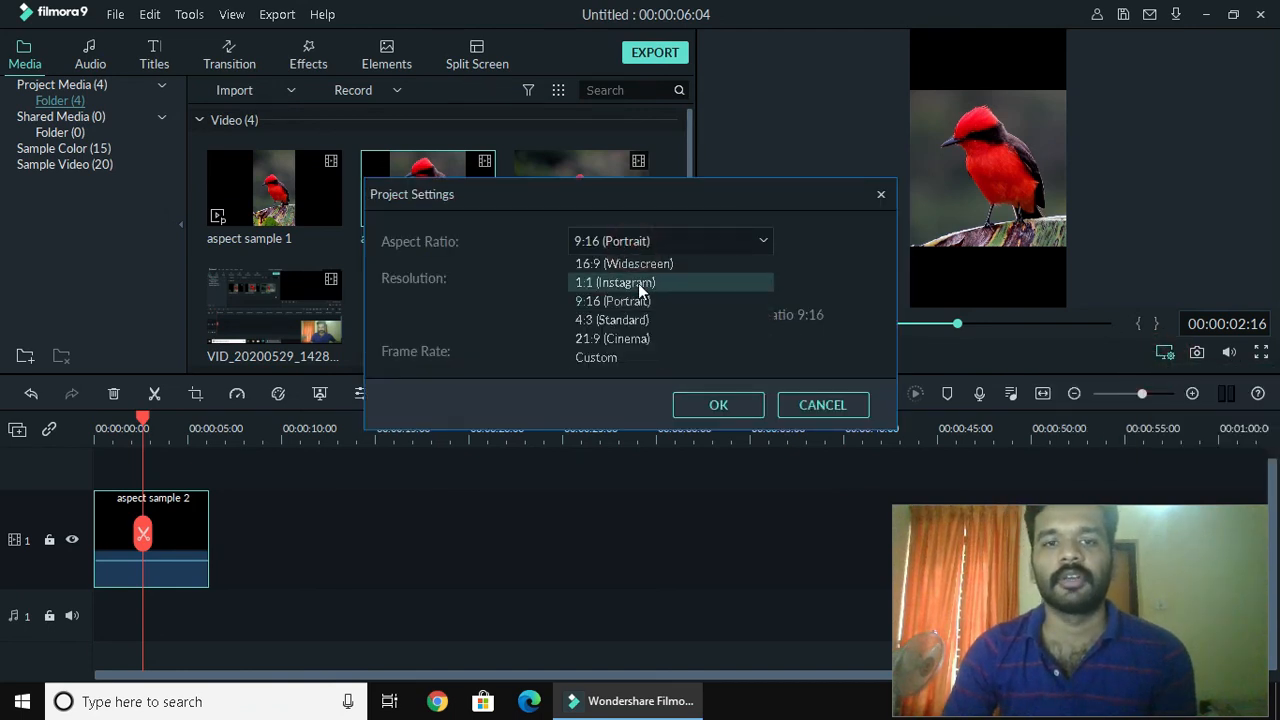
{"action": "left_click", "coordinate": [640, 282]}
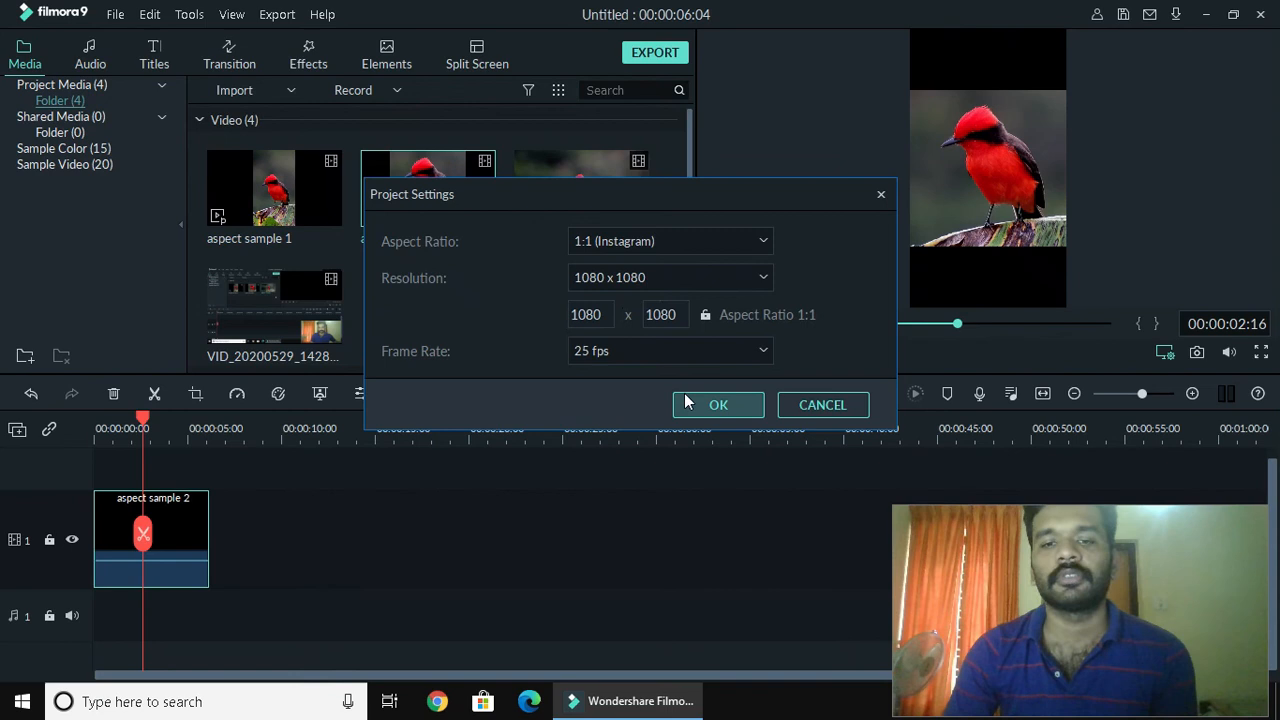
{"action": "left_click", "coordinate": [718, 404]}
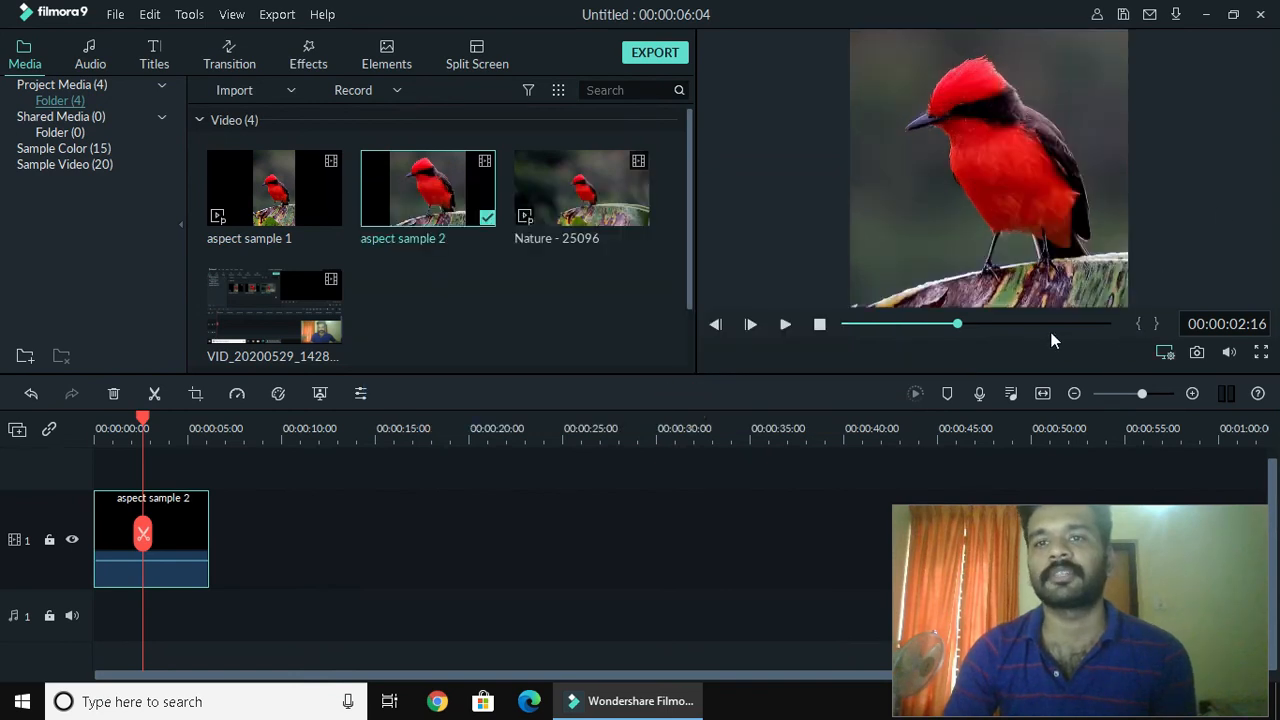
{"action": "mouse_move", "coordinate": [872, 146]}
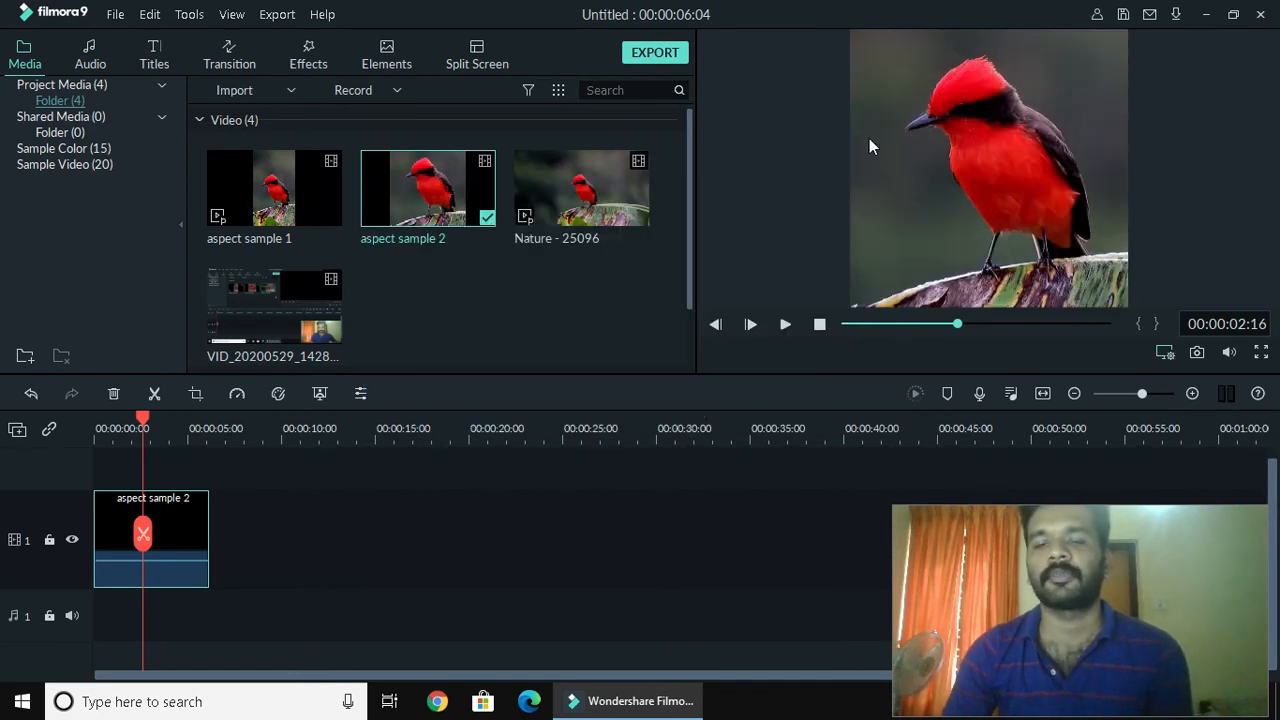
Step: Reach the Change Project Aspect Ratio settings from the preview display options
{"action": "left_click", "coordinate": [1164, 352]}
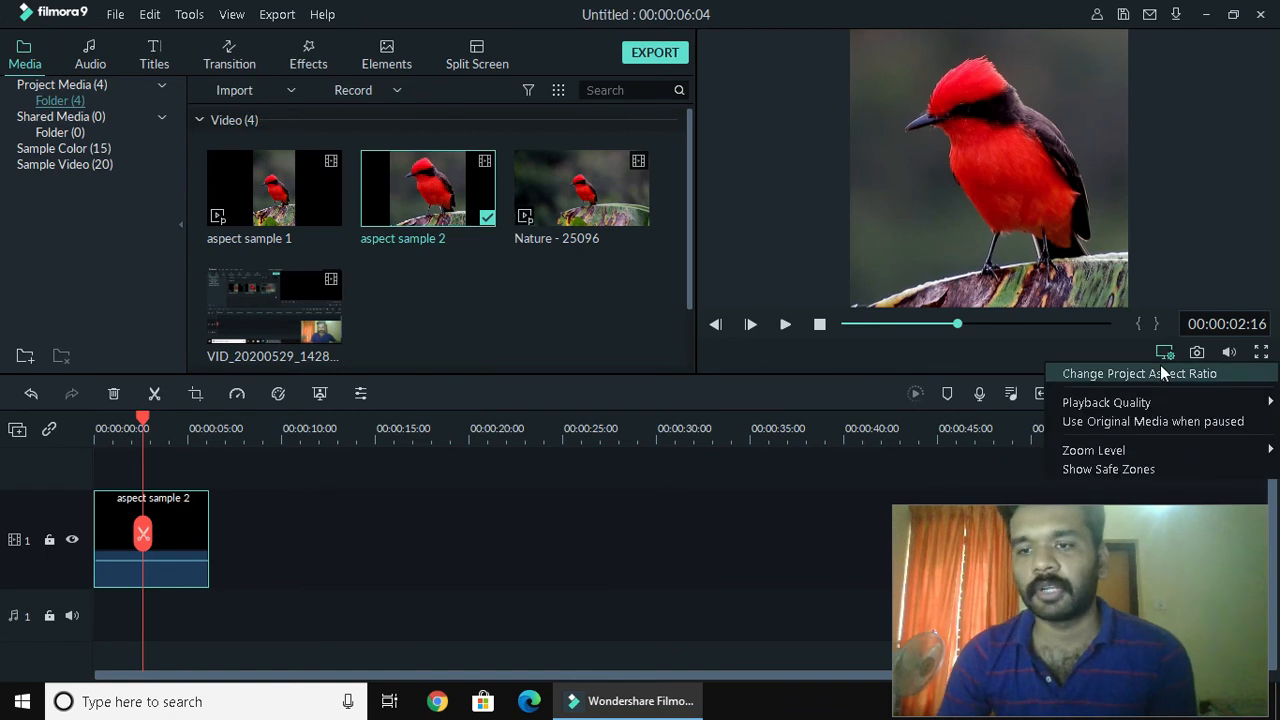
{"action": "left_click", "coordinate": [1138, 374]}
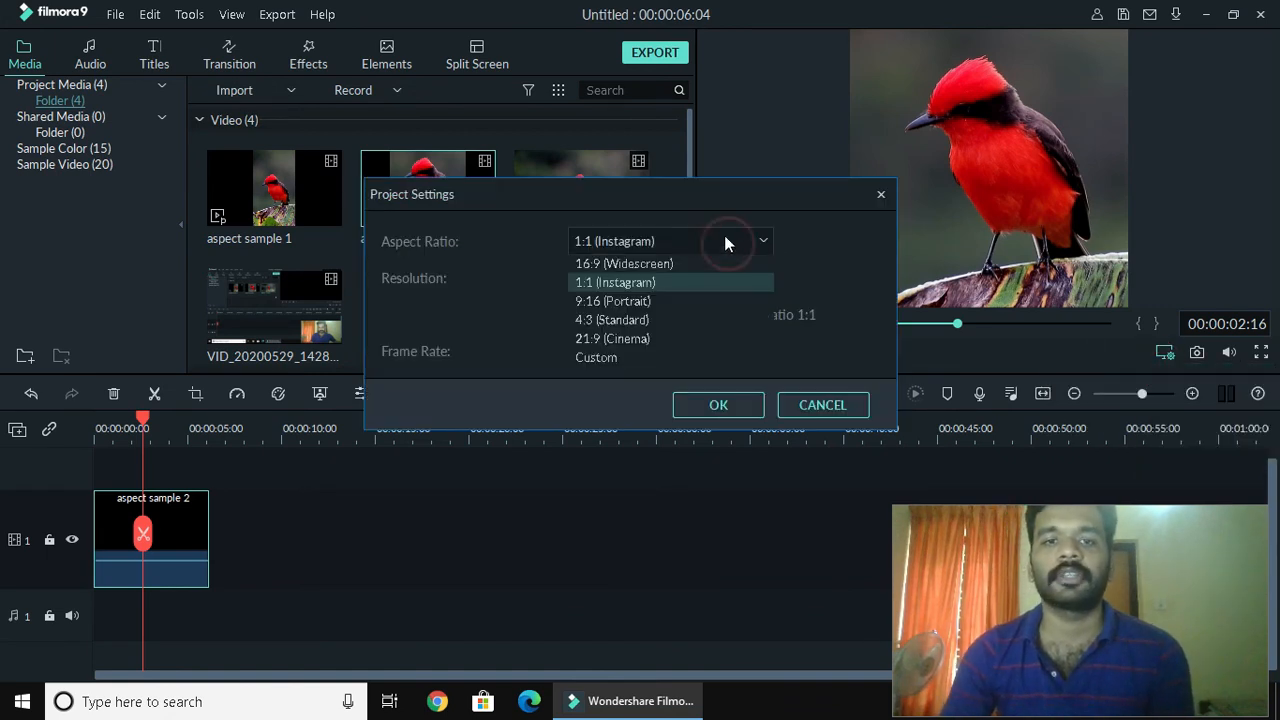
{"action": "mouse_move", "coordinate": [628, 264]}
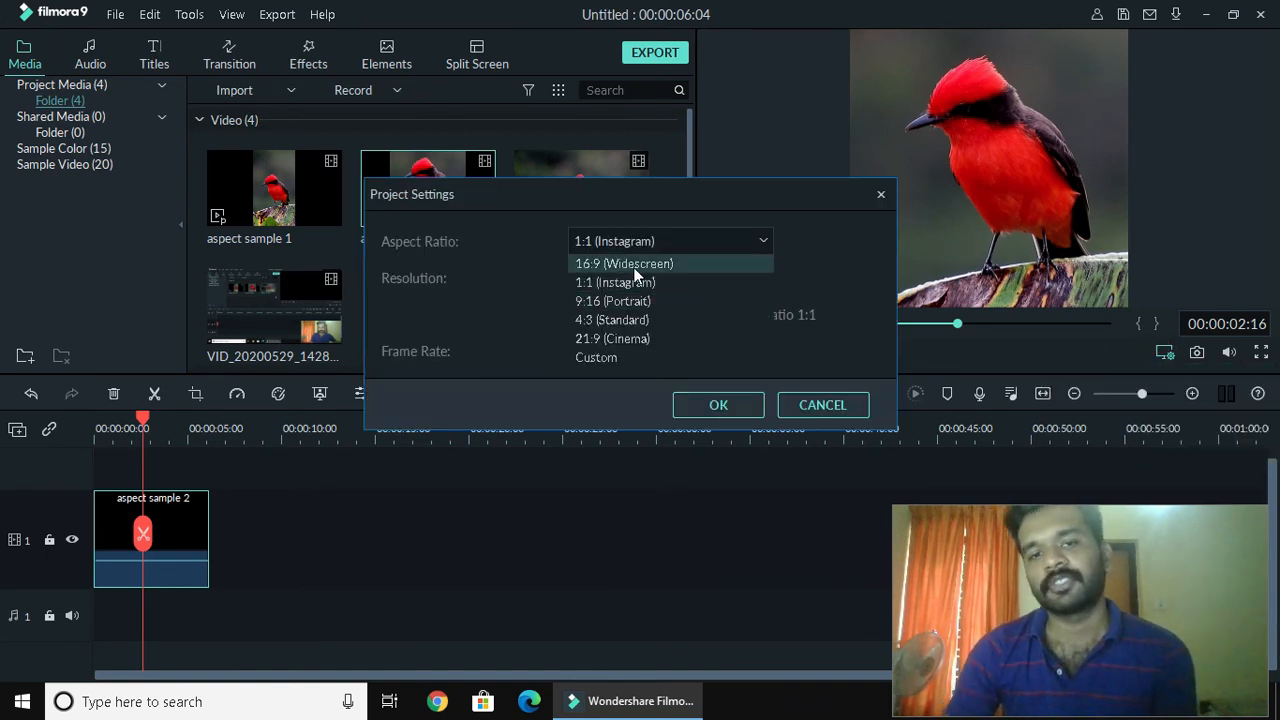
{"action": "mouse_move", "coordinate": [660, 264]}
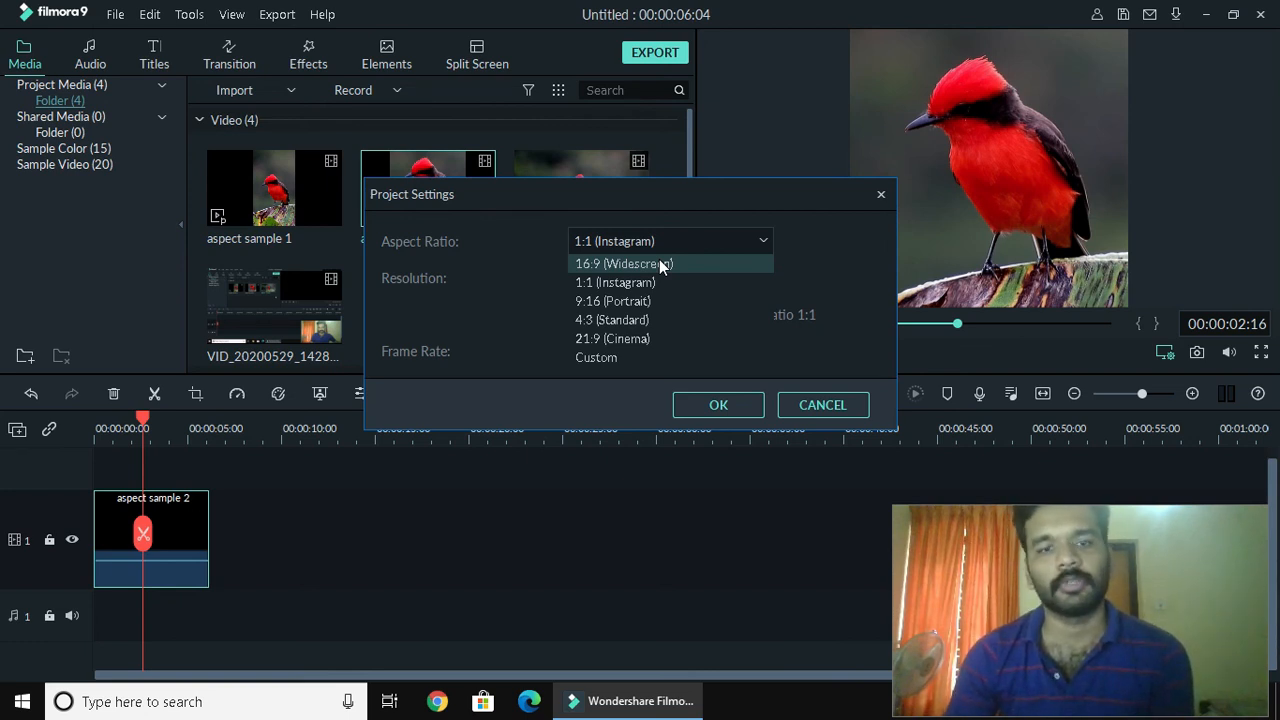
{"action": "mouse_move", "coordinate": [660, 282]}
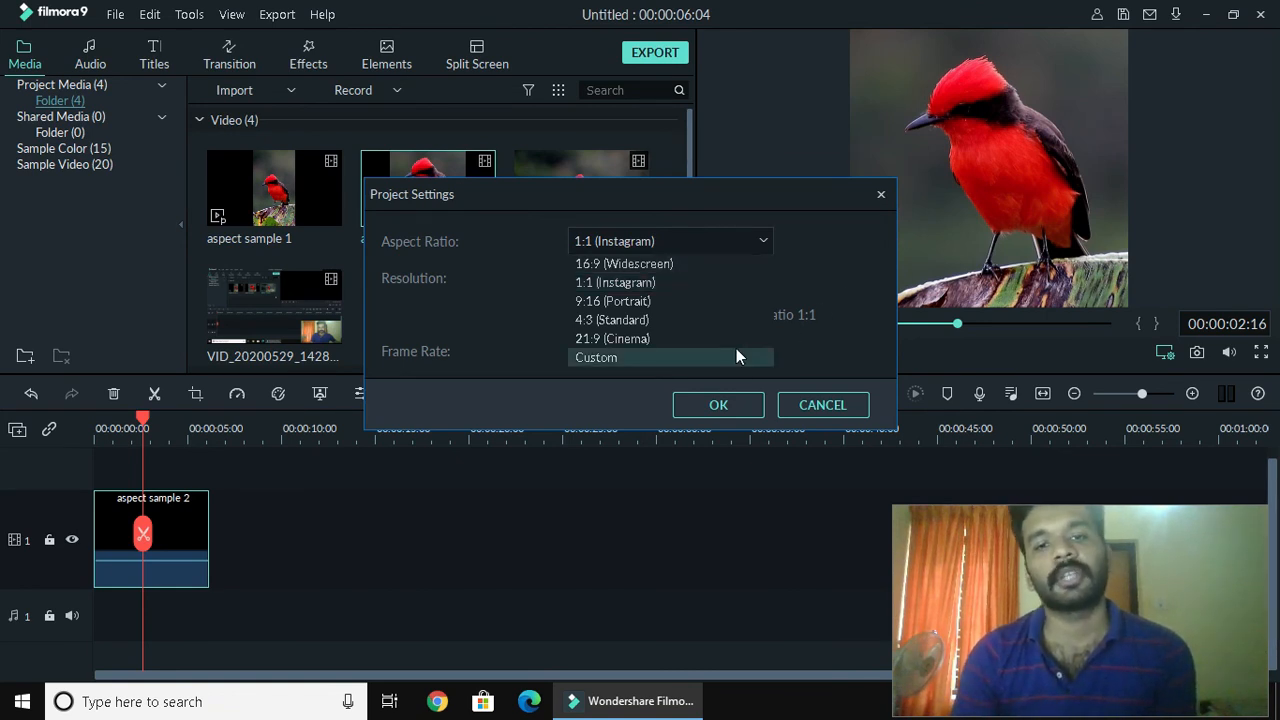
{"action": "mouse_move", "coordinate": [724, 352]}
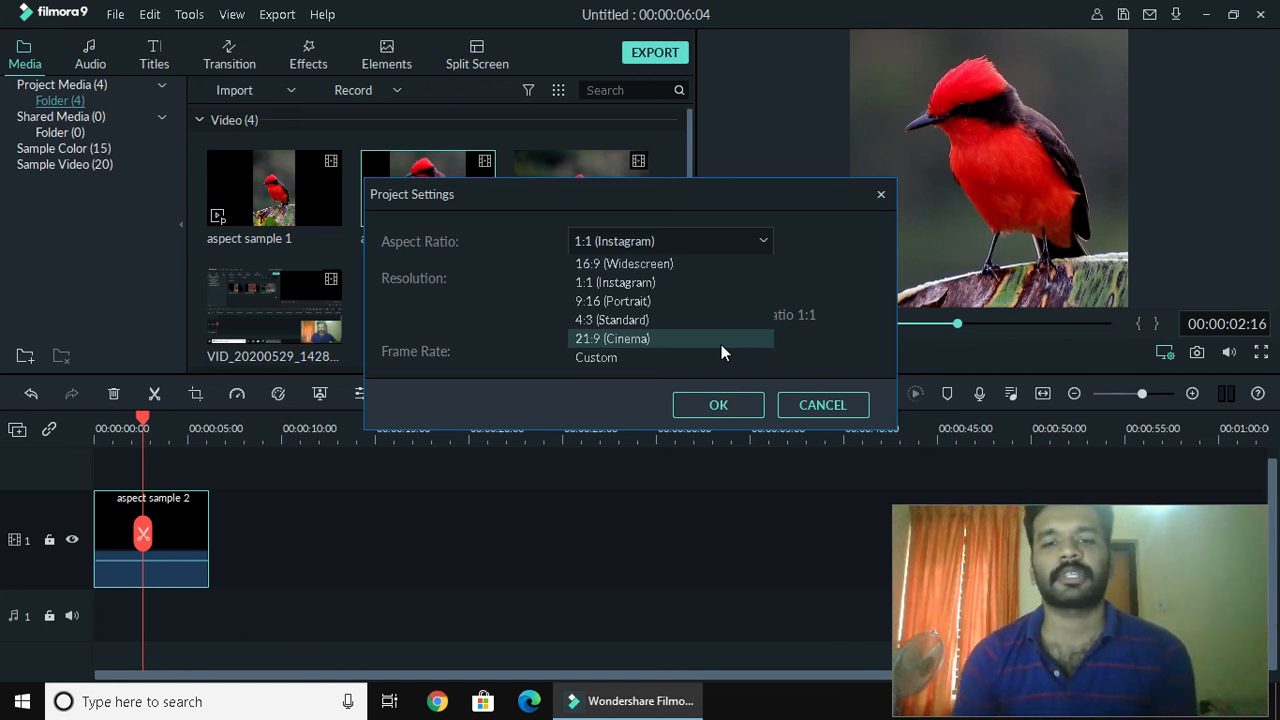
{"action": "mouse_move", "coordinate": [636, 300]}
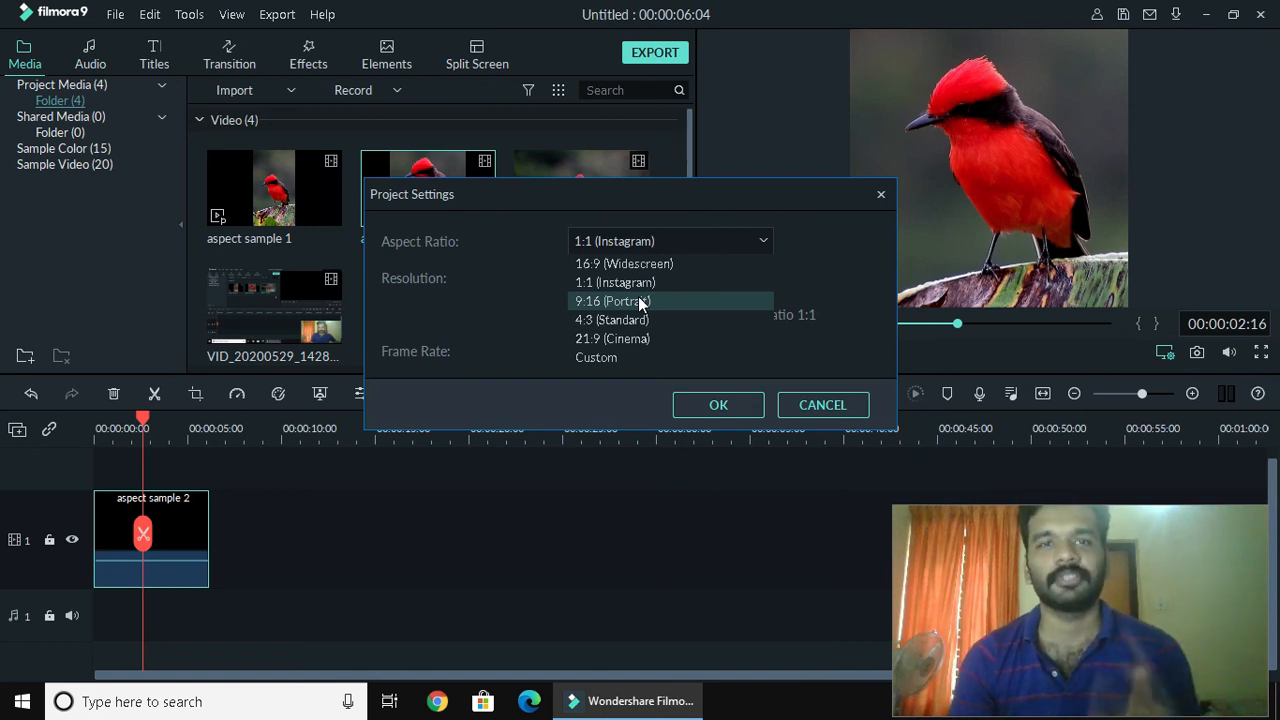
{"action": "mouse_move", "coordinate": [648, 344]}
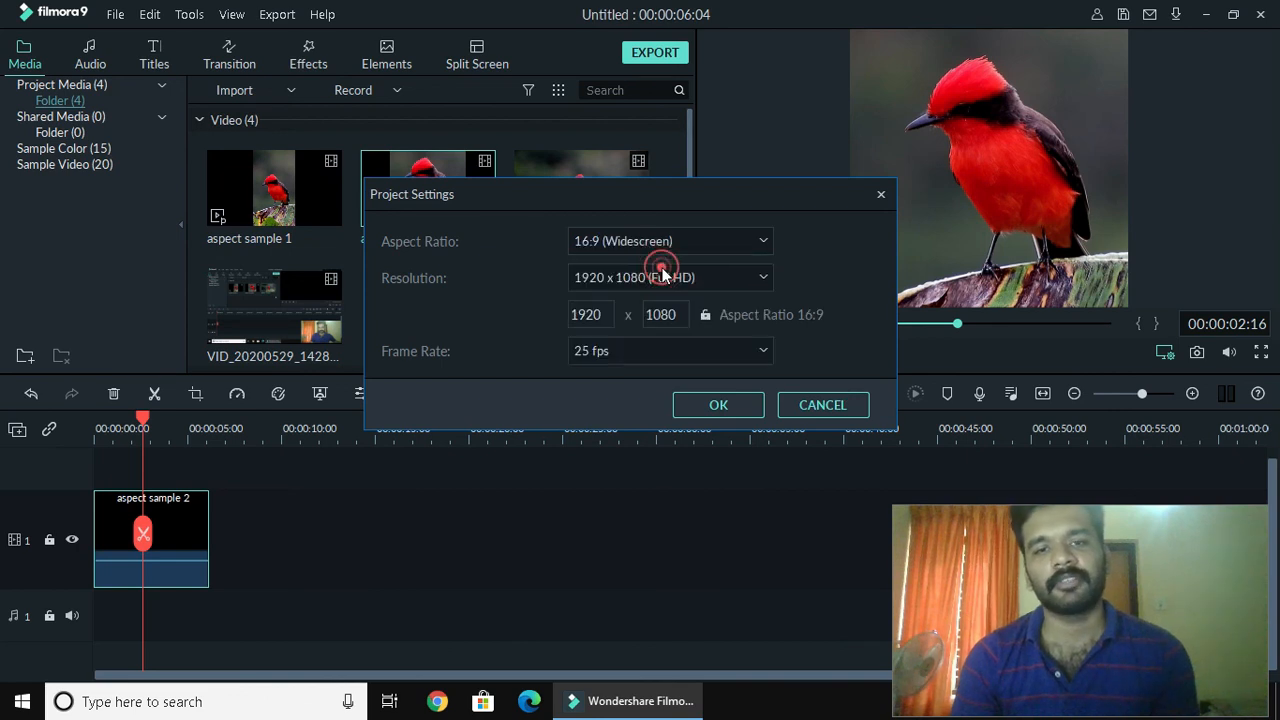
Step: Leave the Project Settings dialog with the project at 16:9 widescreen, 1920 x 1080
{"action": "left_click", "coordinate": [668, 240]}
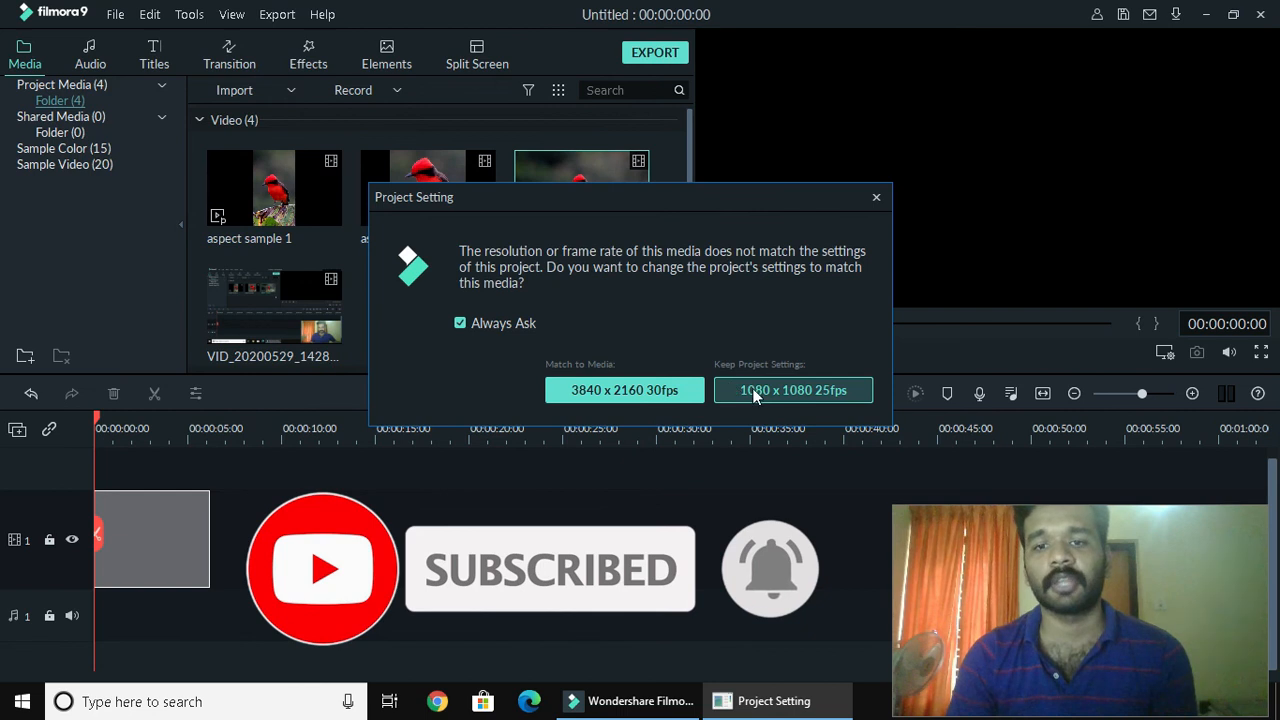
Step: Keep project settings for Nature - 25096, then set the project to 16:9 (Widescreen)
{"action": "left_click", "coordinate": [792, 388]}
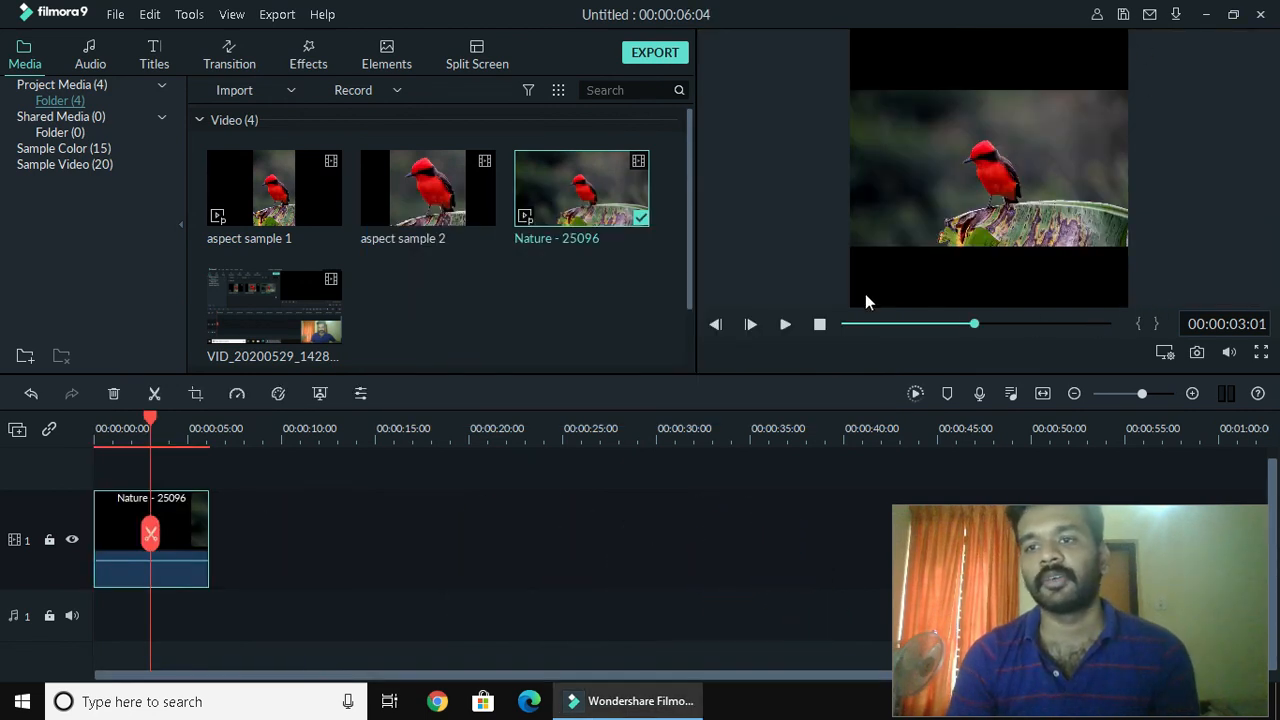
{"action": "left_click", "coordinate": [1164, 352]}
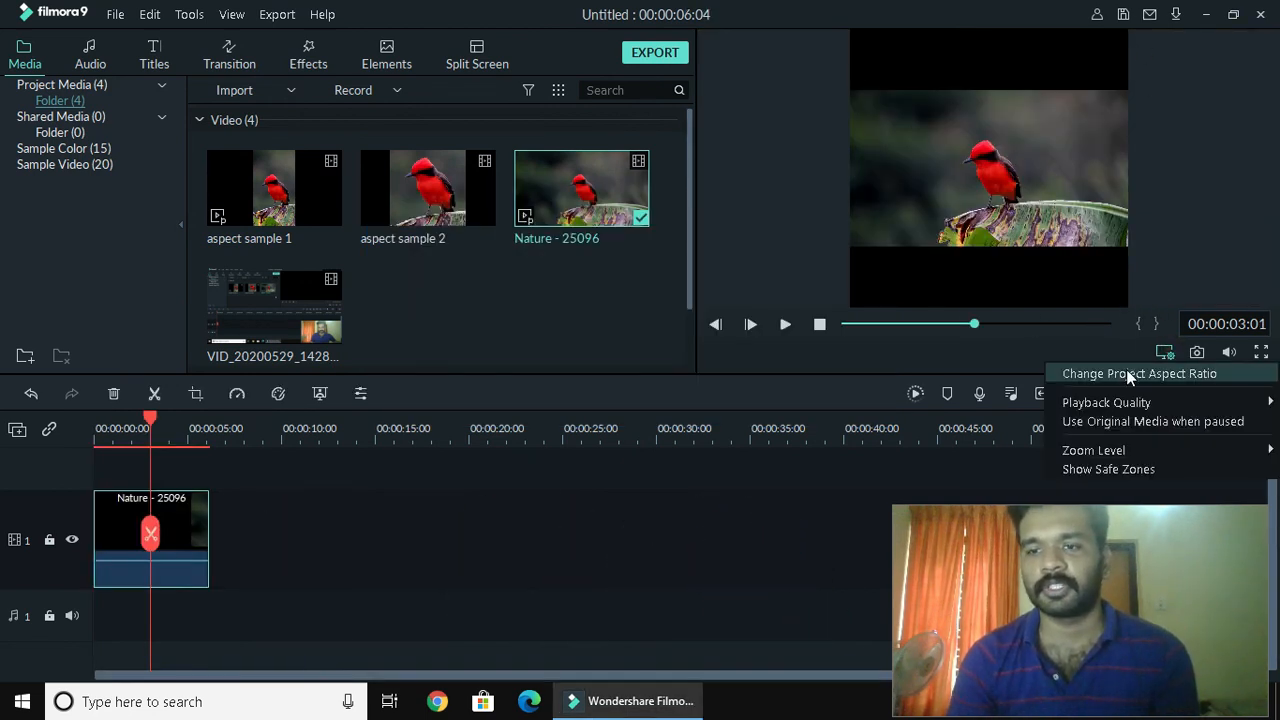
{"action": "left_click", "coordinate": [1140, 374]}
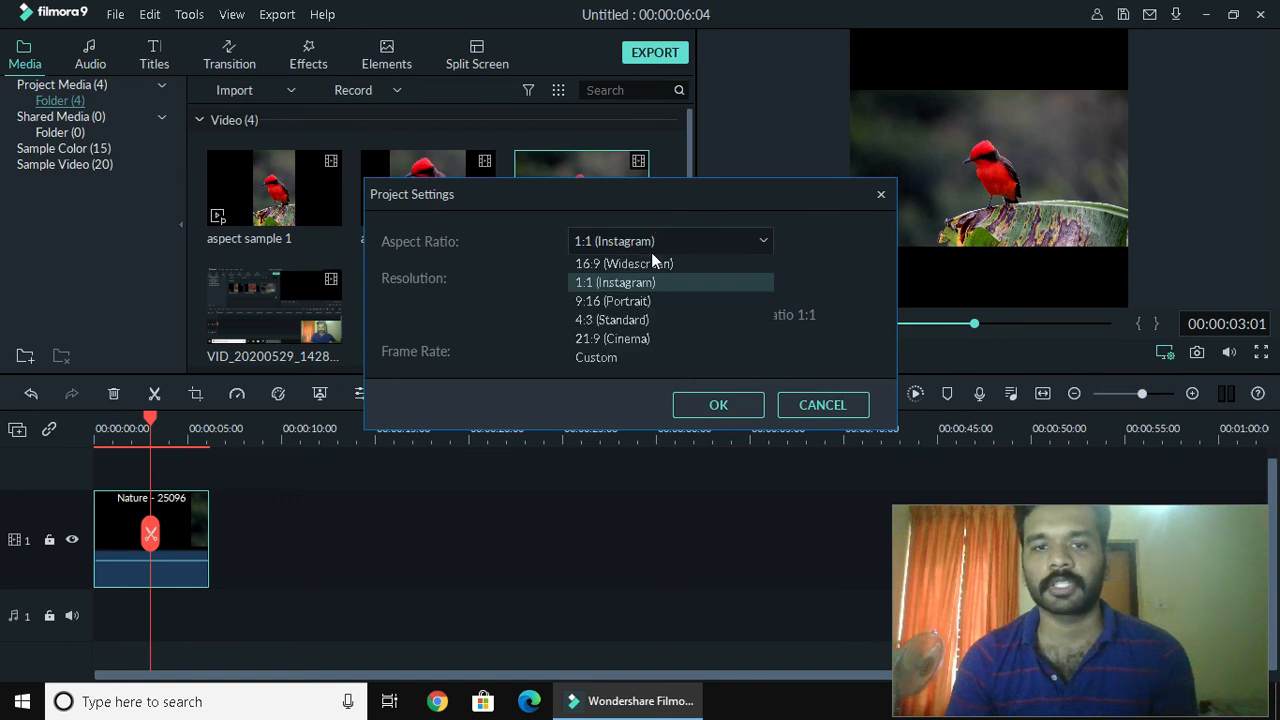
{"action": "left_click", "coordinate": [718, 404]}
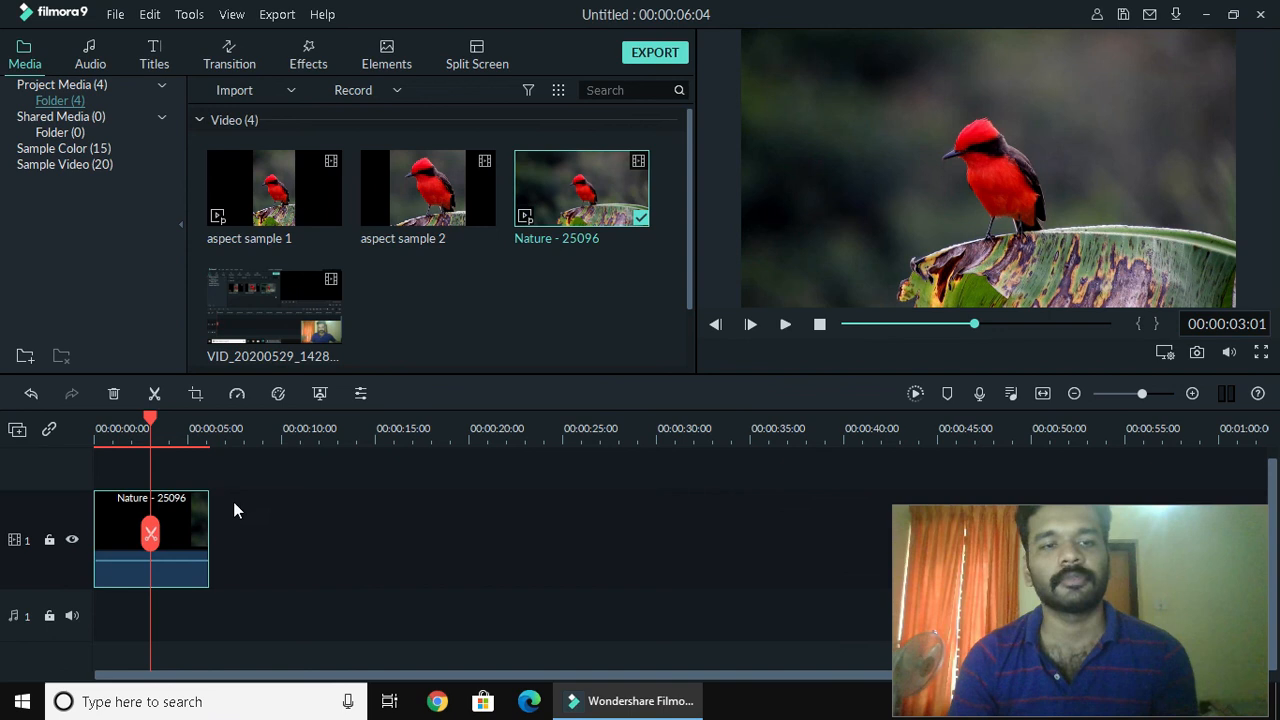
{"action": "mouse_move", "coordinate": [272, 188]}
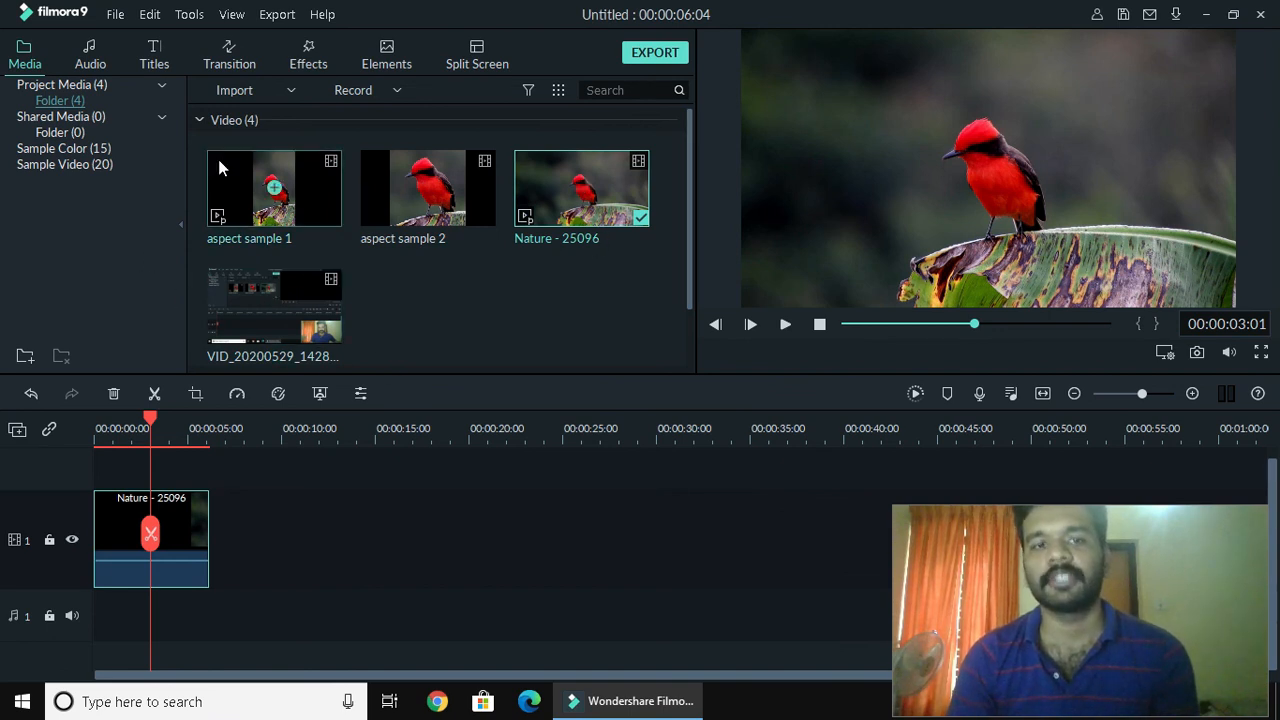